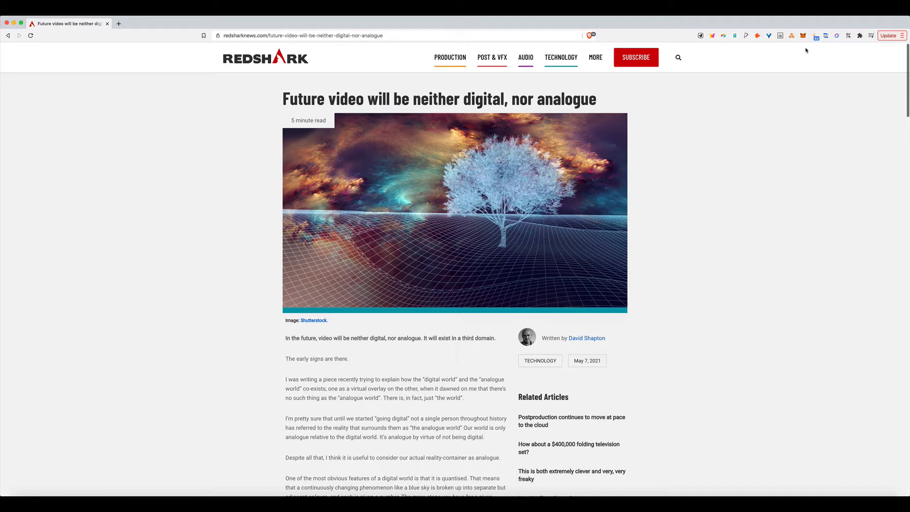
pyautogui.moveTo(804, 53)
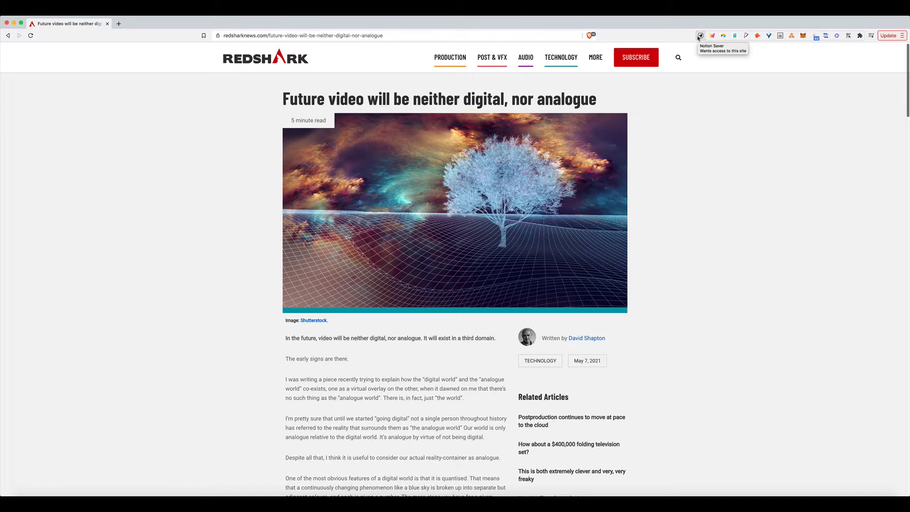
# Open the clipper on the RedShark article and choose the Articles and resources form.
pyautogui.click(700, 35)
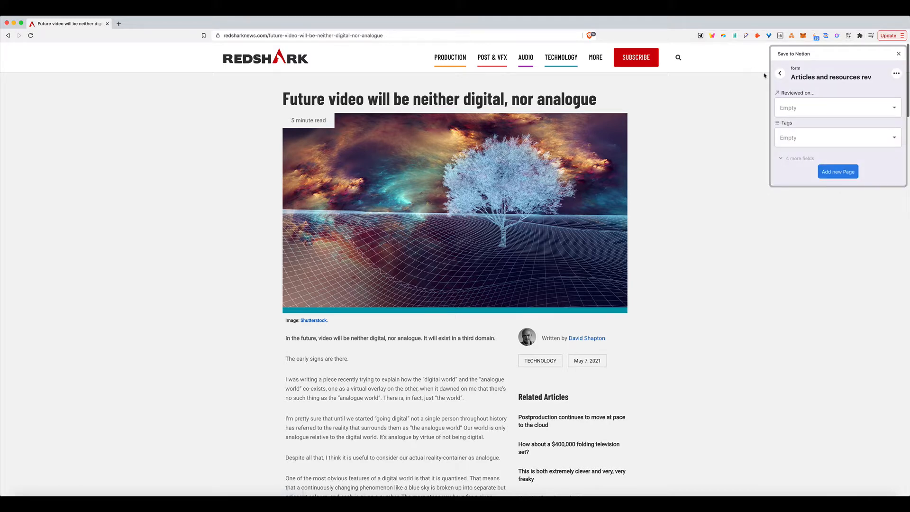
pyautogui.click(779, 73)
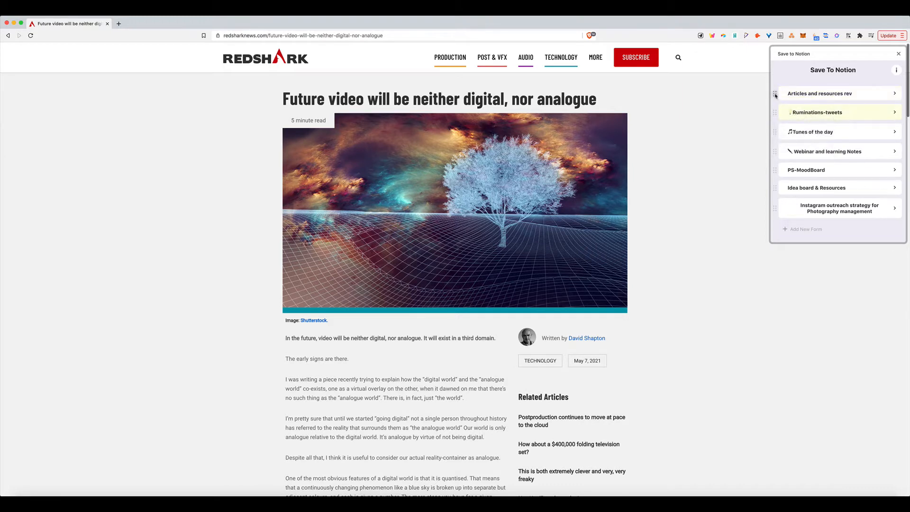
pyautogui.moveTo(819, 93)
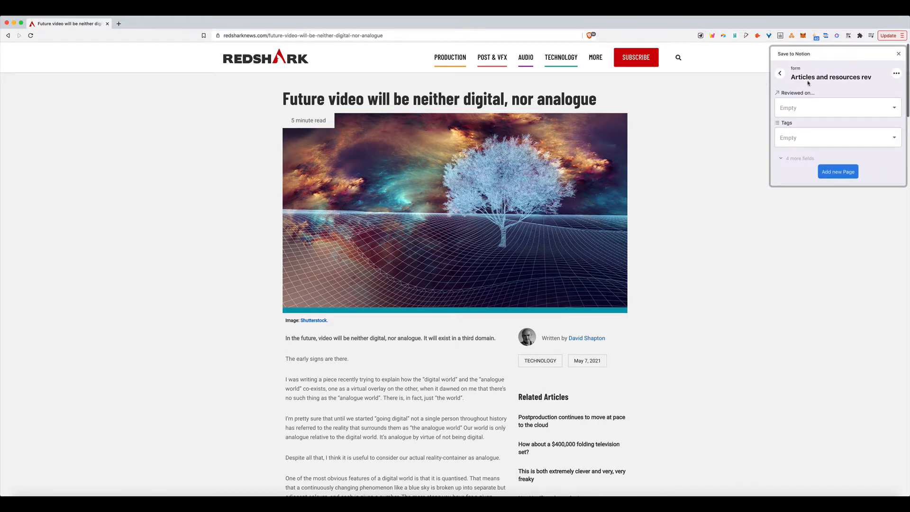
pyautogui.click(835, 107)
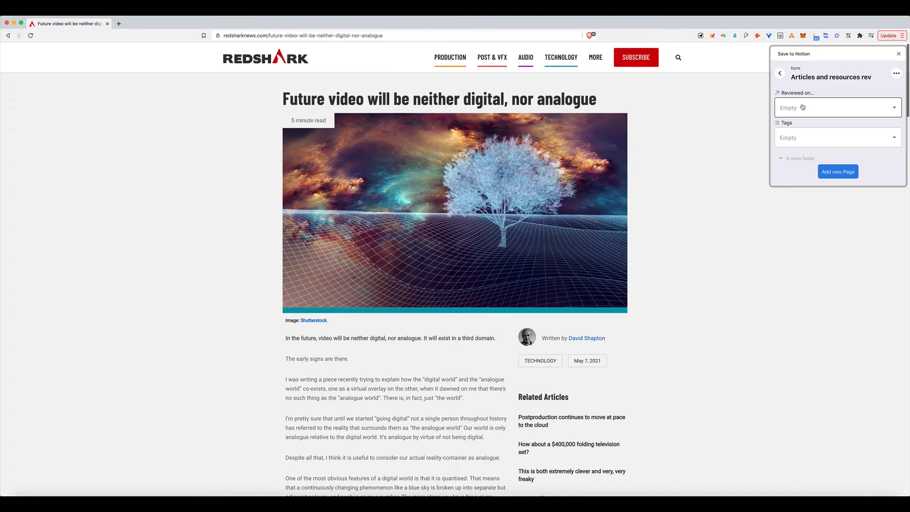
pyautogui.moveTo(802, 111)
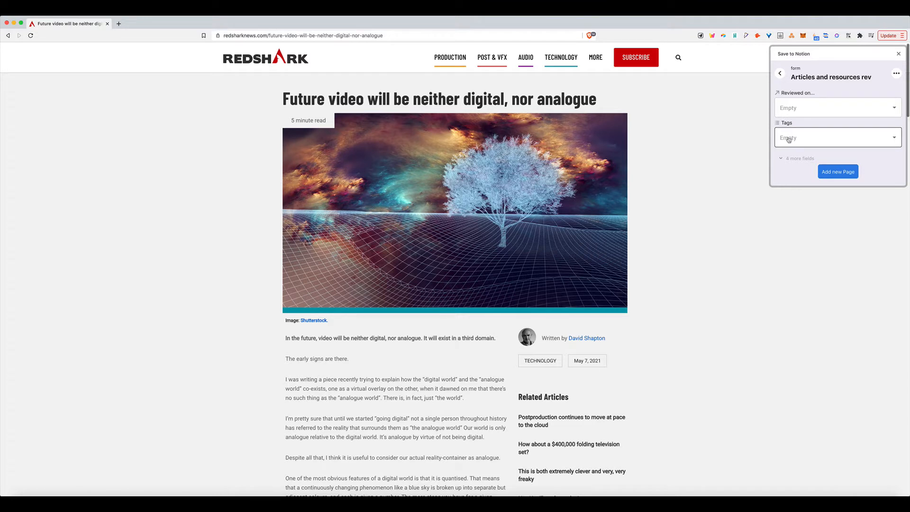
pyautogui.moveTo(787, 153)
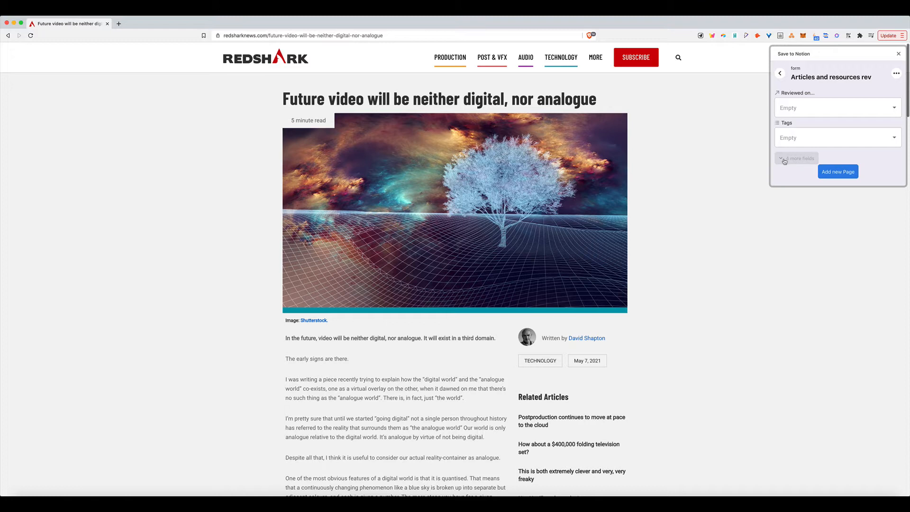
pyautogui.click(796, 159)
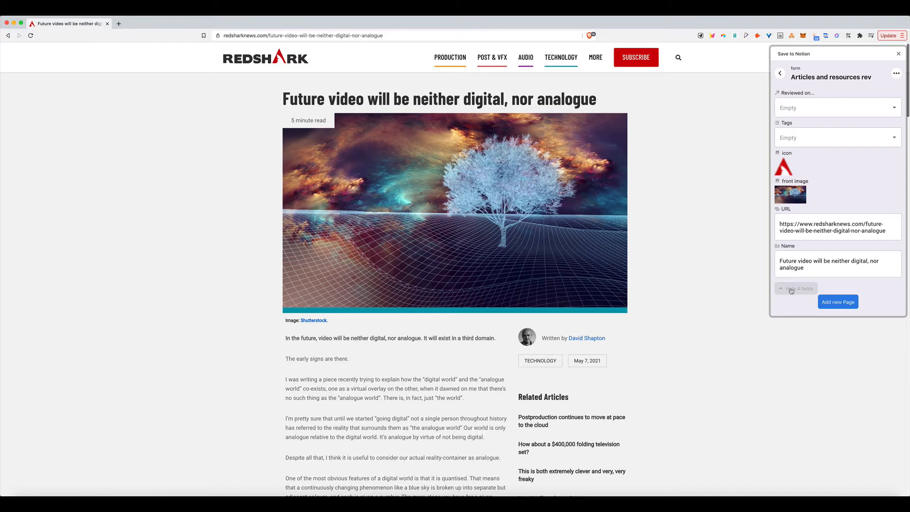
pyautogui.click(796, 288)
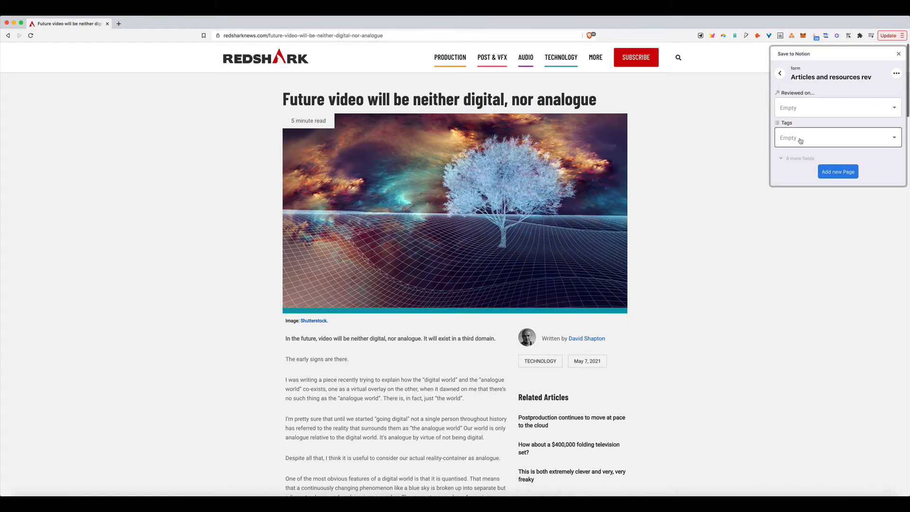
# Tag the article Video and add it as a new page in Articles and resources.
pyautogui.click(836, 137)
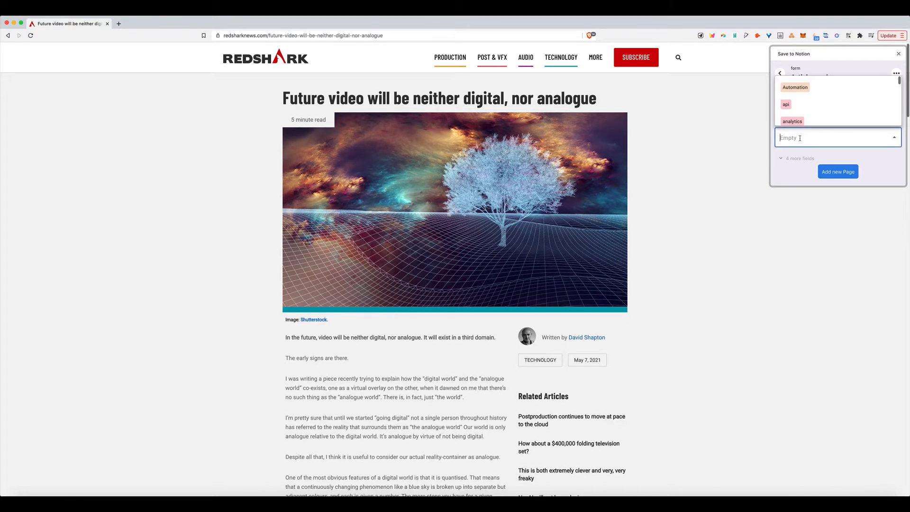
pyautogui.write('vid')
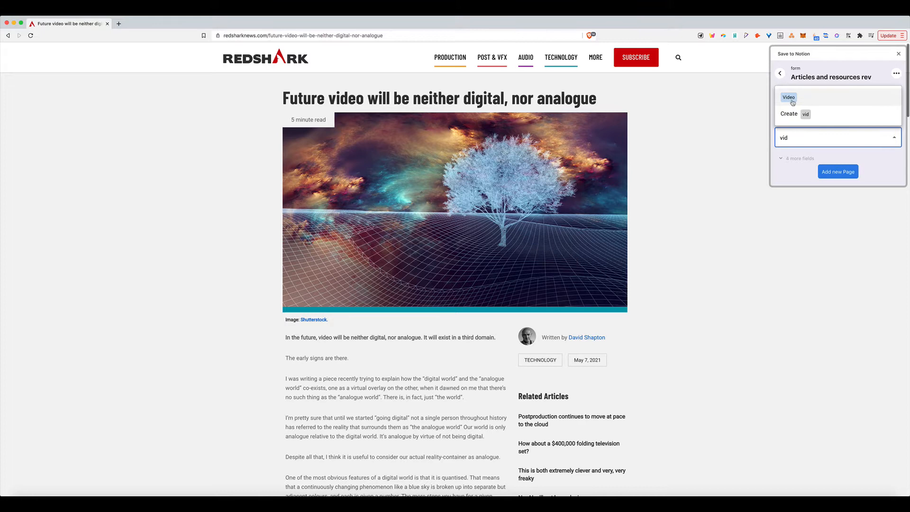
pyautogui.click(788, 97)
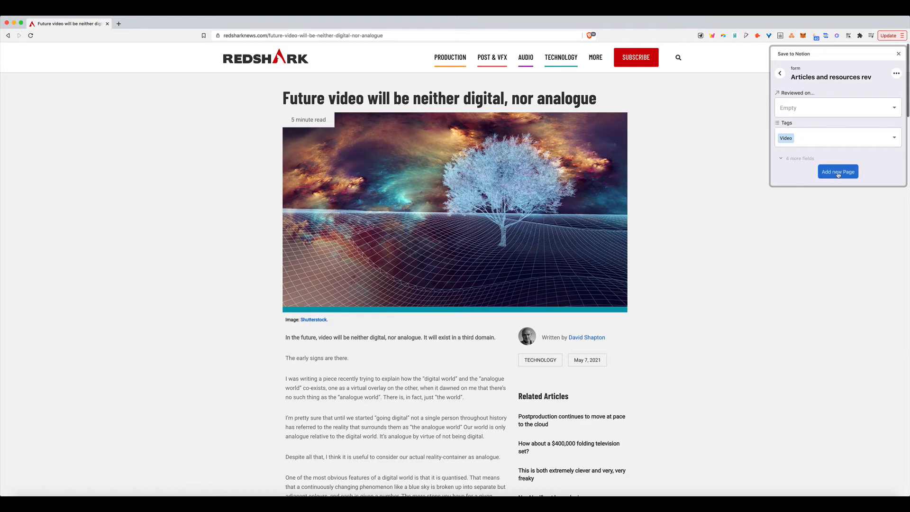
pyautogui.click(837, 171)
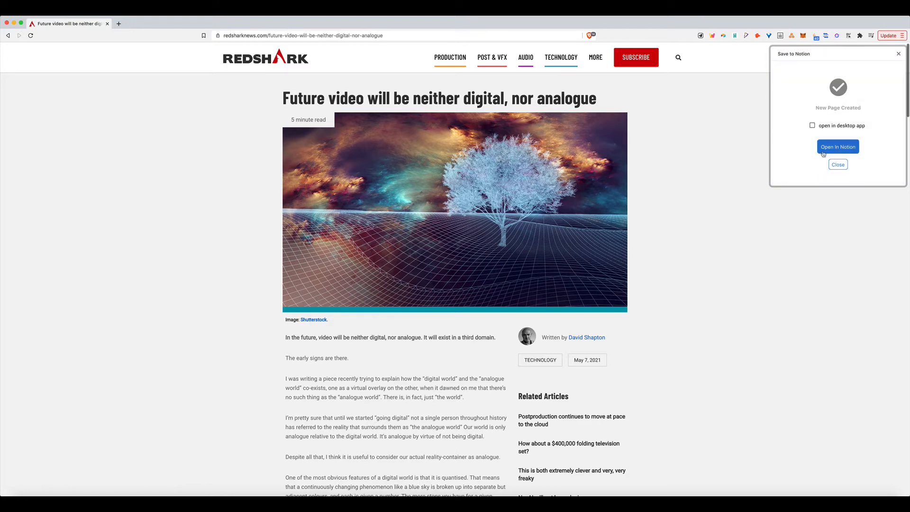
# View the new Notion page's title, URL, Video tag and images, then return to RedShark.
pyautogui.click(837, 146)
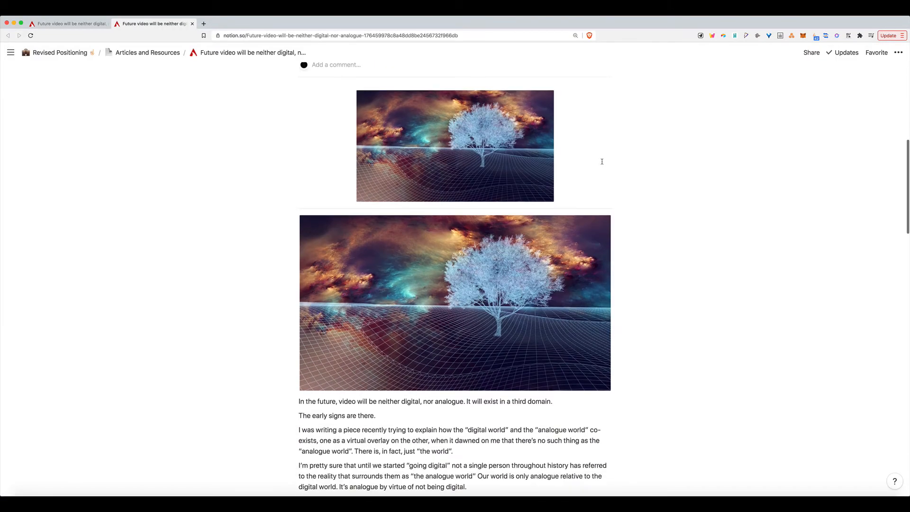
pyautogui.scroll(-3)
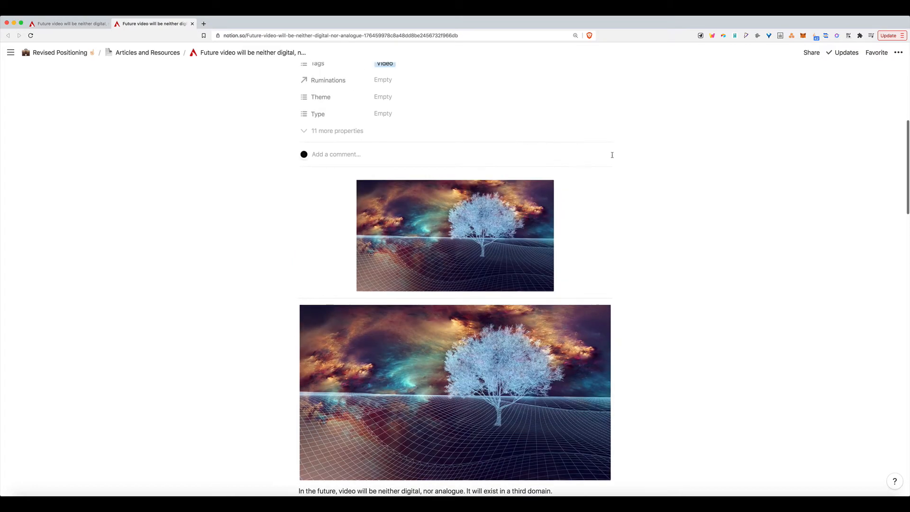
pyautogui.scroll(-3)
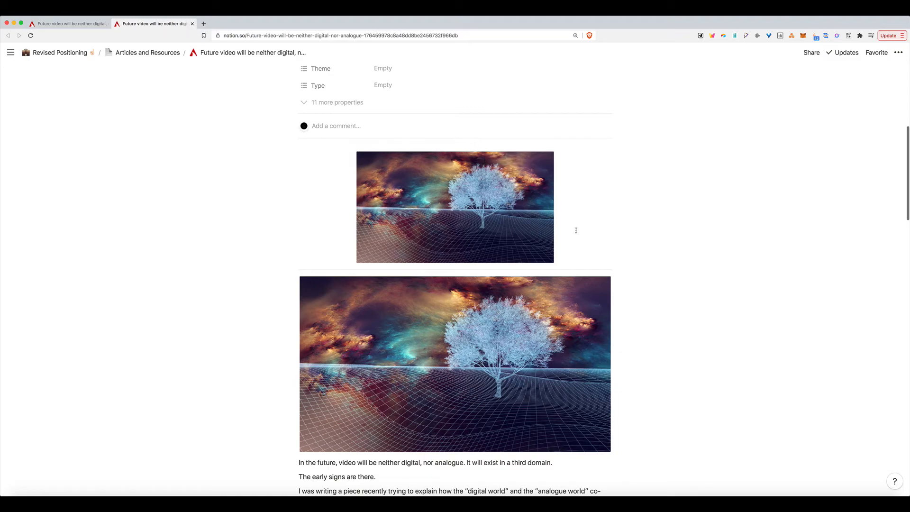
pyautogui.scroll(-3)
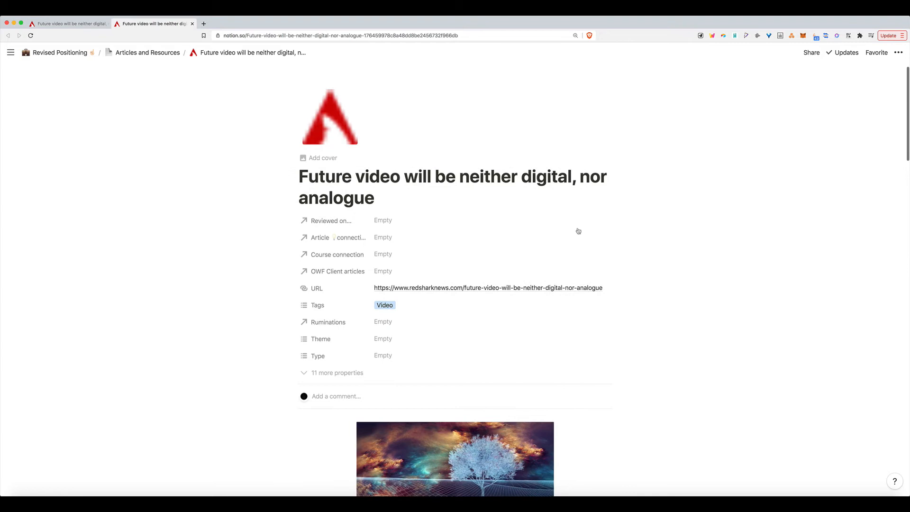
pyautogui.scroll(-3)
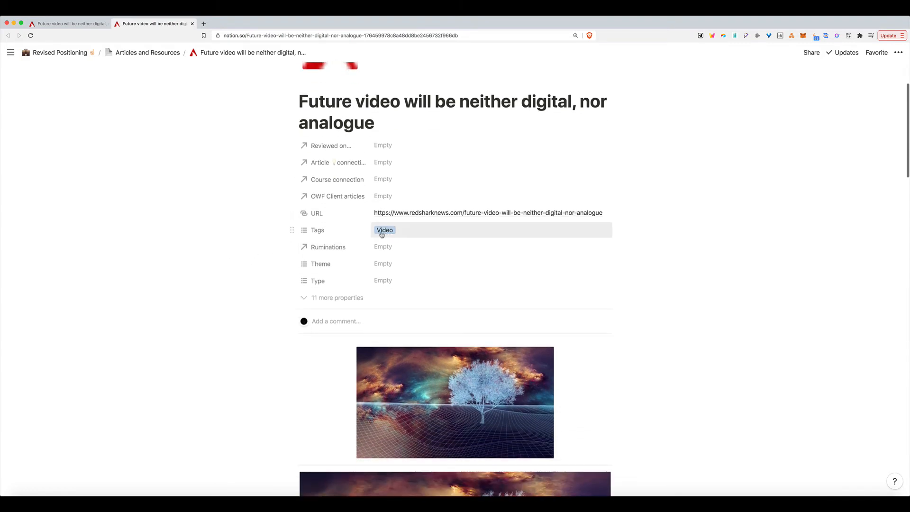
pyautogui.click(221, 149)
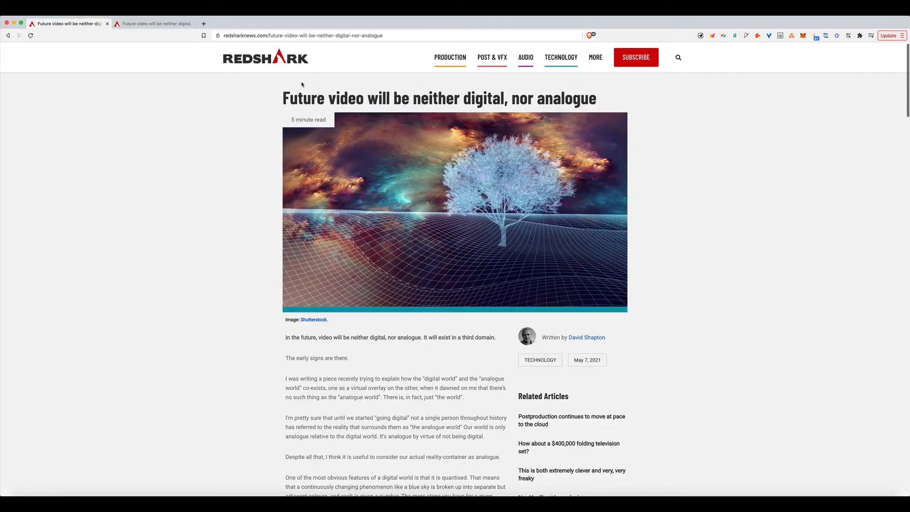
# Reopen the Articles and resources form and start filtering tags with 'v'.
pyautogui.click(815, 35)
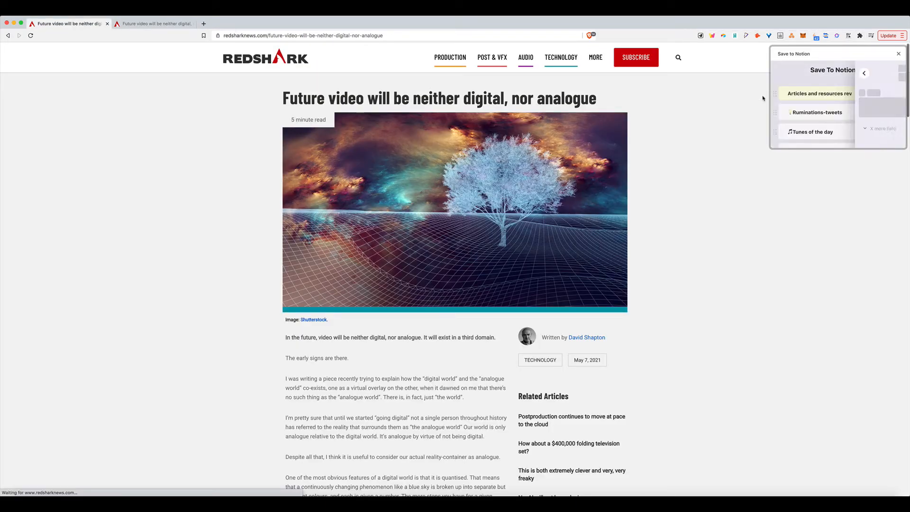
pyautogui.click(820, 93)
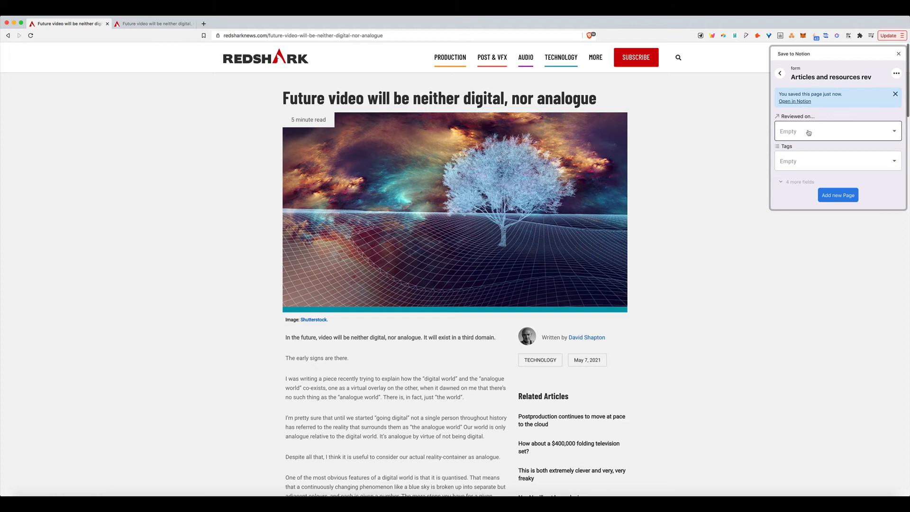
pyautogui.click(835, 161)
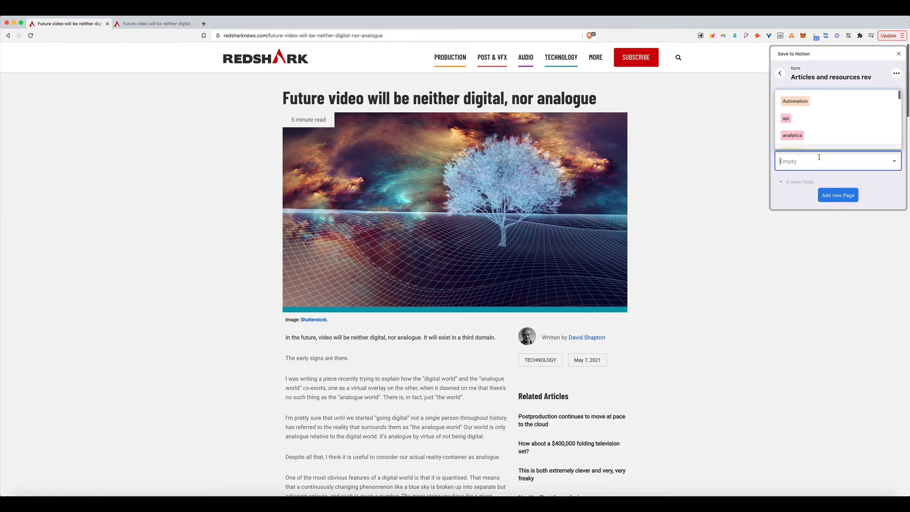
pyautogui.write('v')
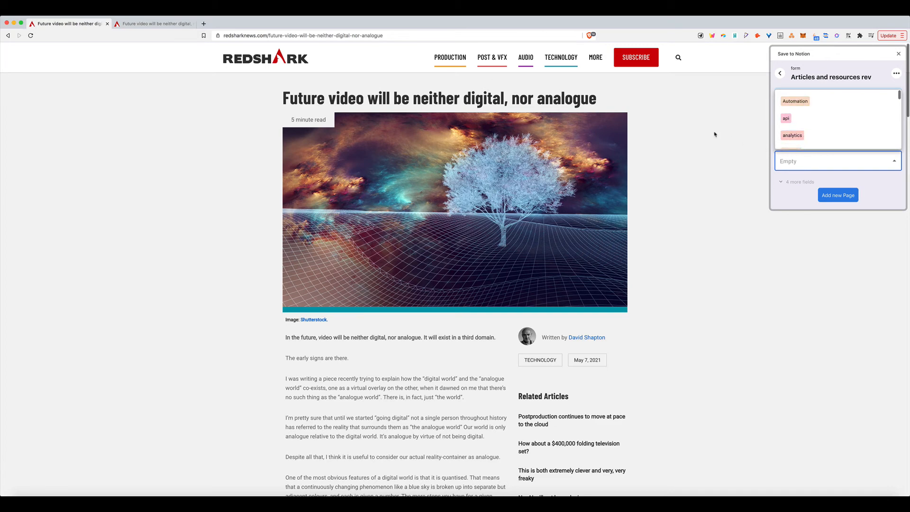
# Switch to Notion and open the Articles and Resources database from the breadcrumb.
pyautogui.click(153, 23)
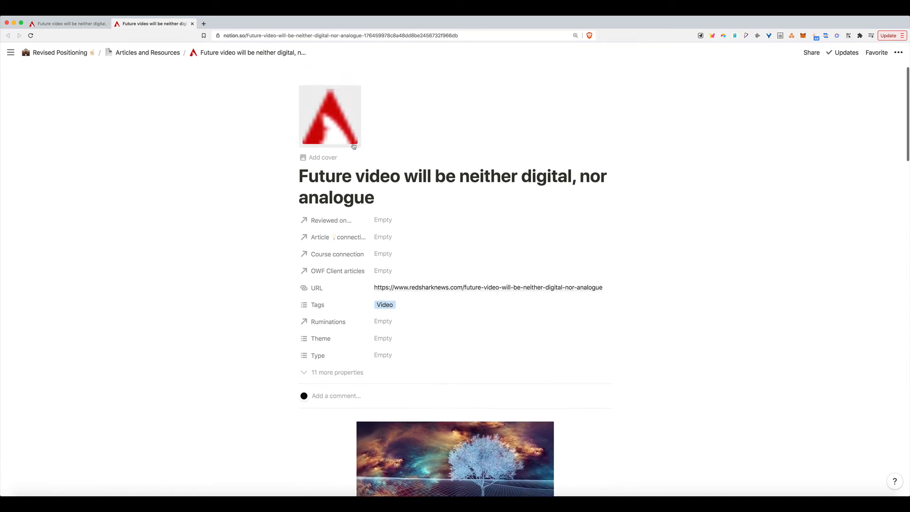
pyautogui.moveTo(148, 53)
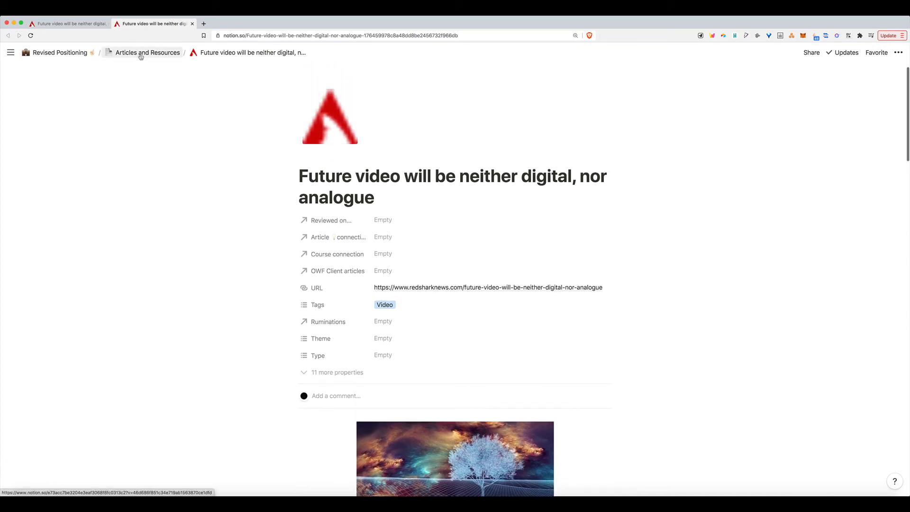
pyautogui.click(148, 53)
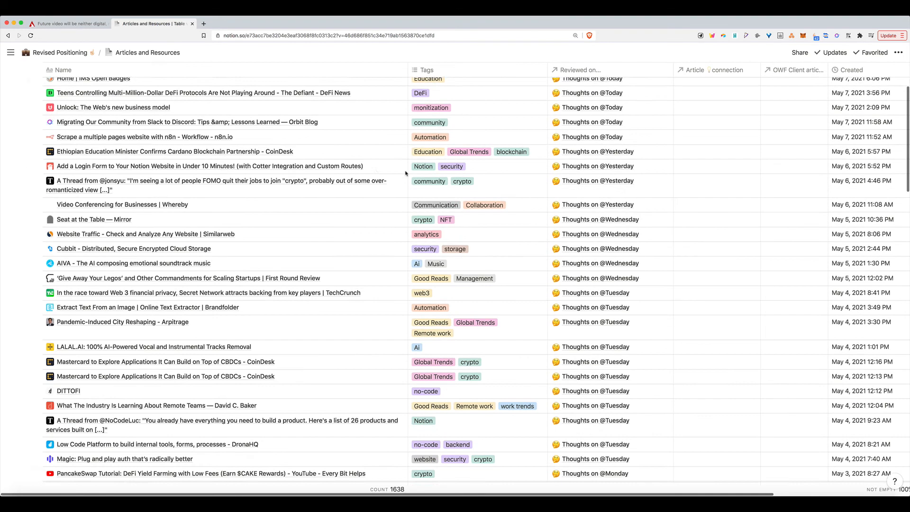
pyautogui.scroll(-3)
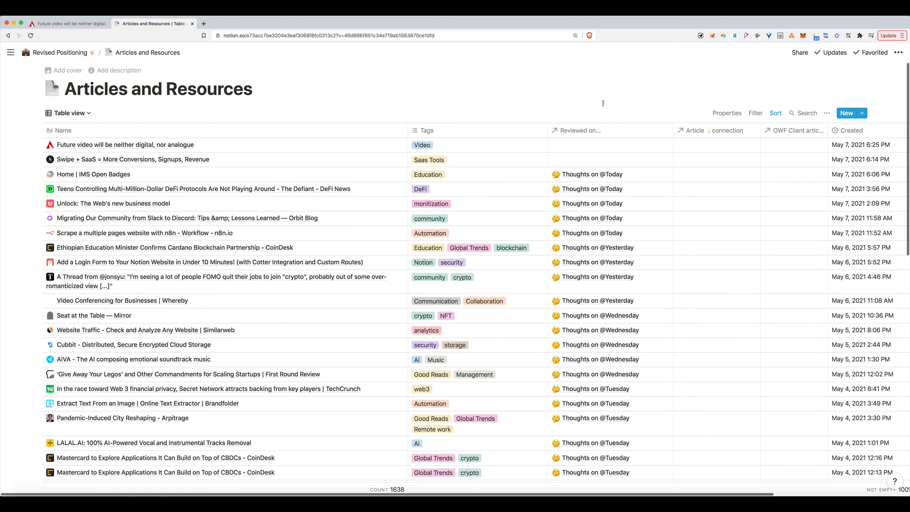
pyautogui.scroll(-3)
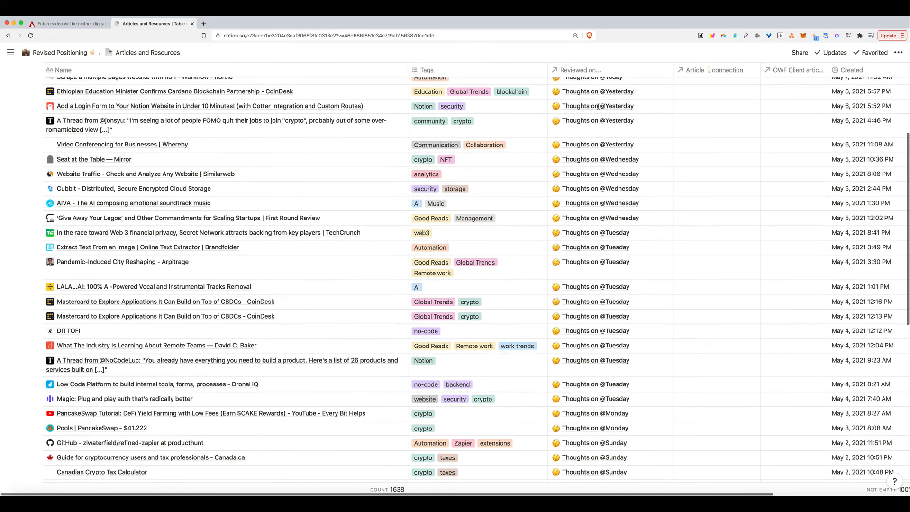
pyautogui.scroll(-3)
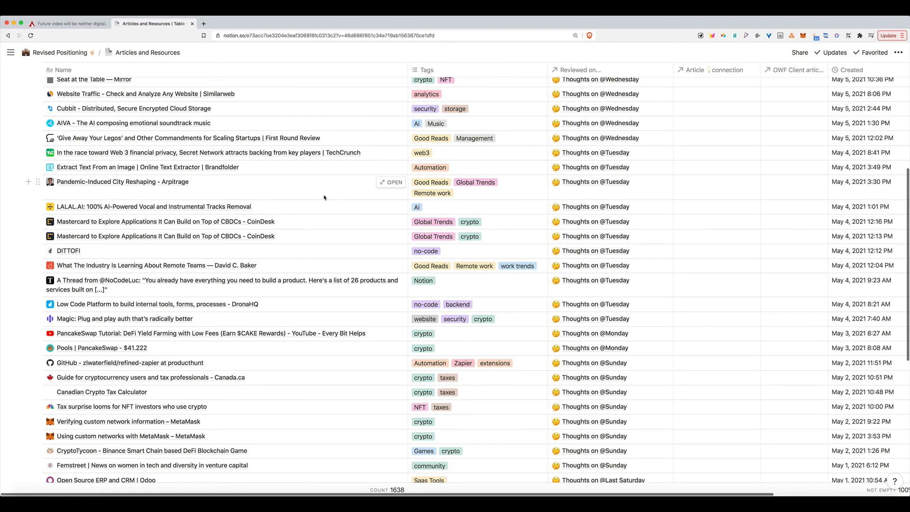
pyautogui.moveTo(322, 195)
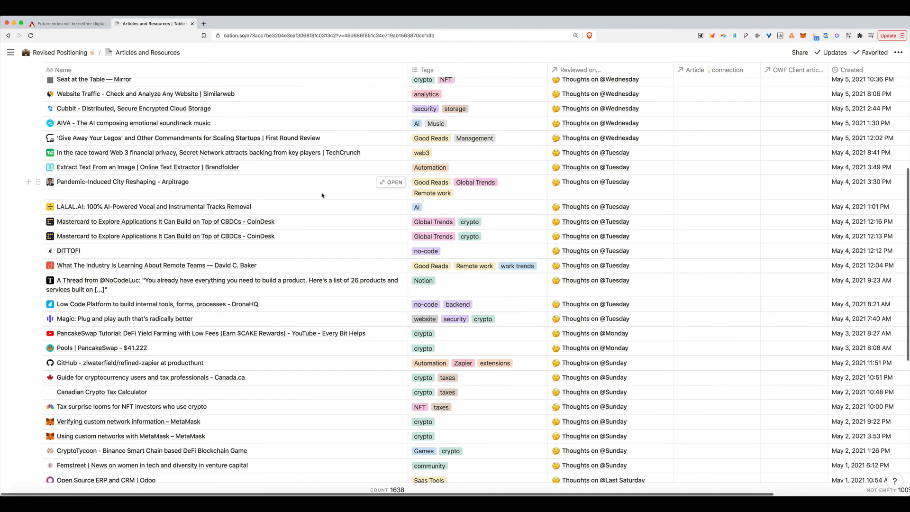